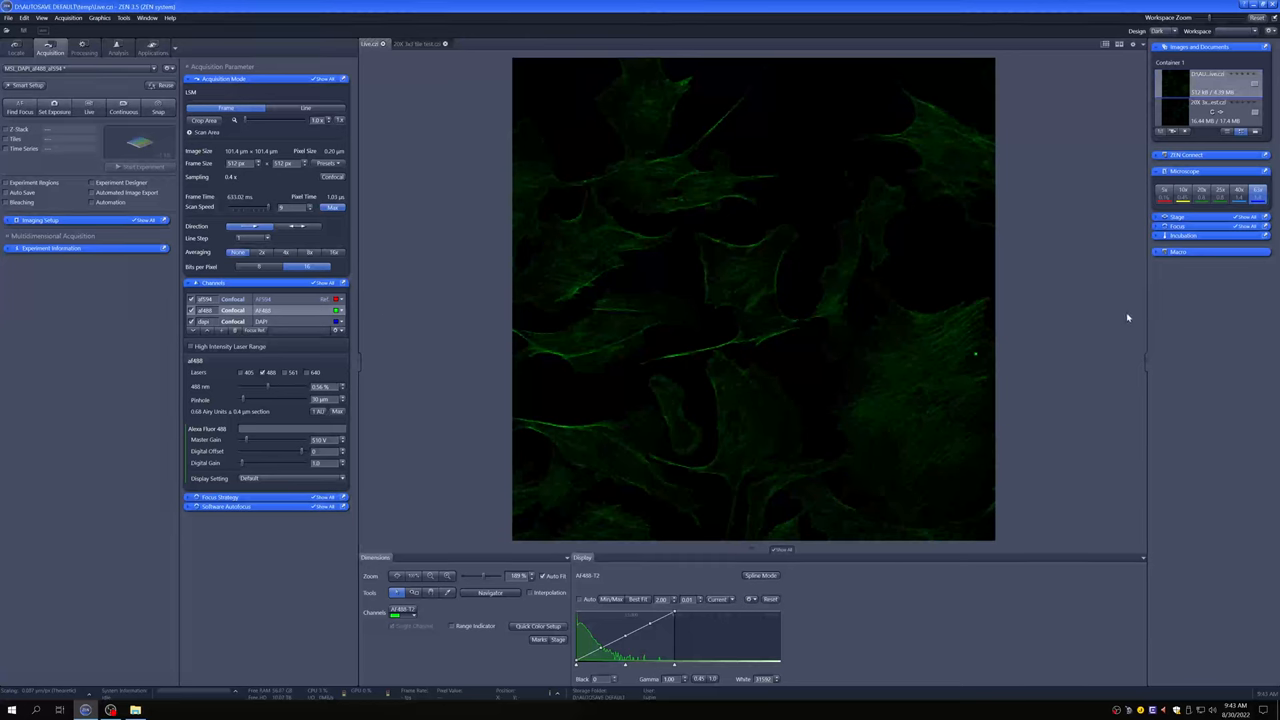
pyautogui.moveTo(1146, 208)
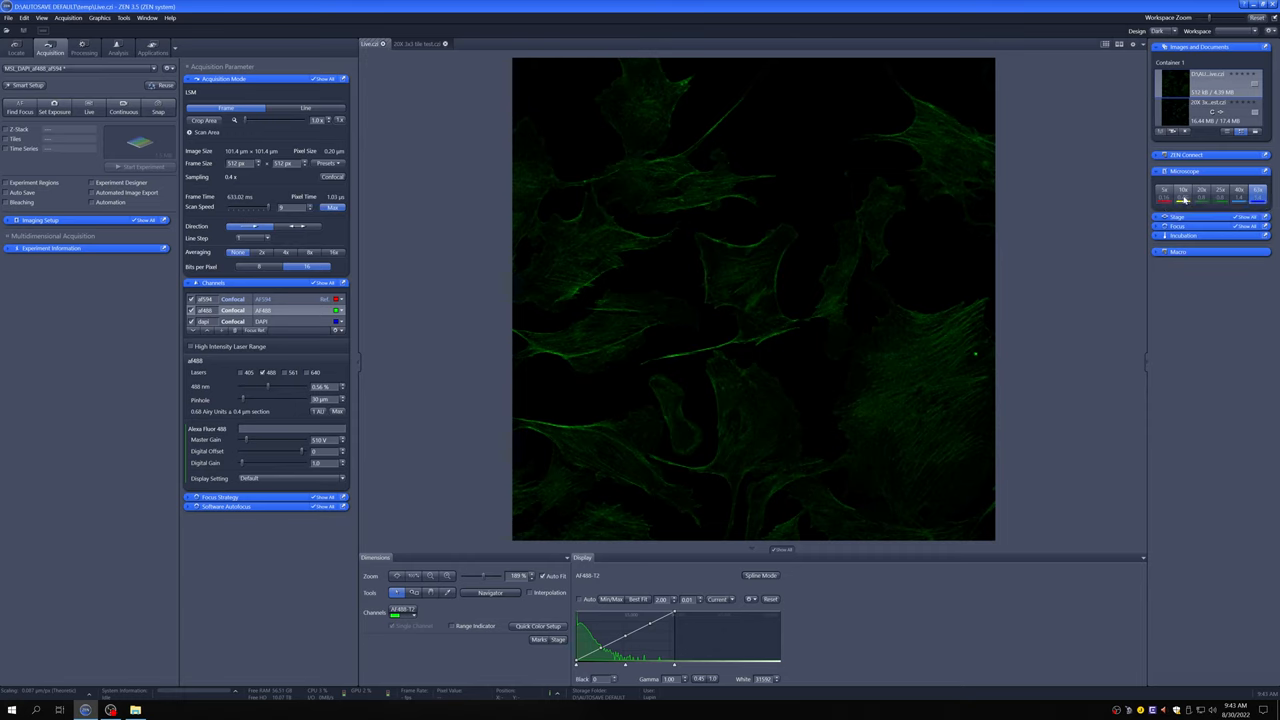
pyautogui.moveTo(1164, 198)
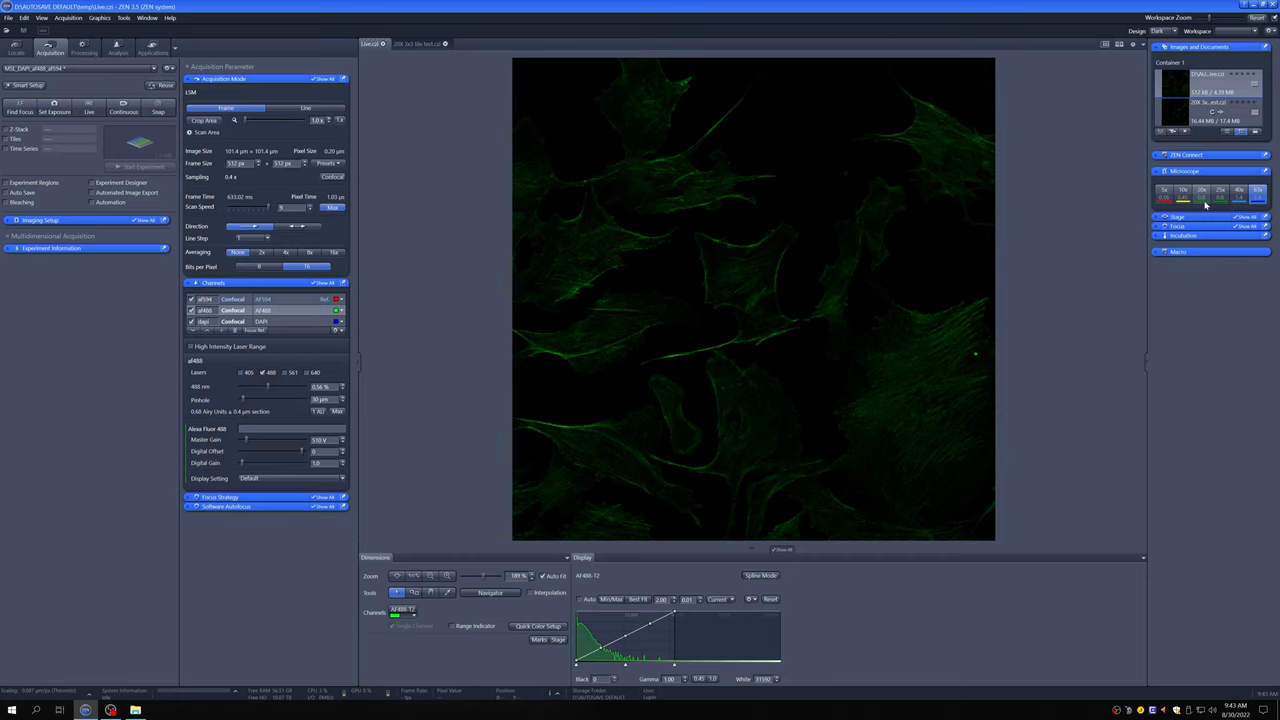
pyautogui.moveTo(1196, 198)
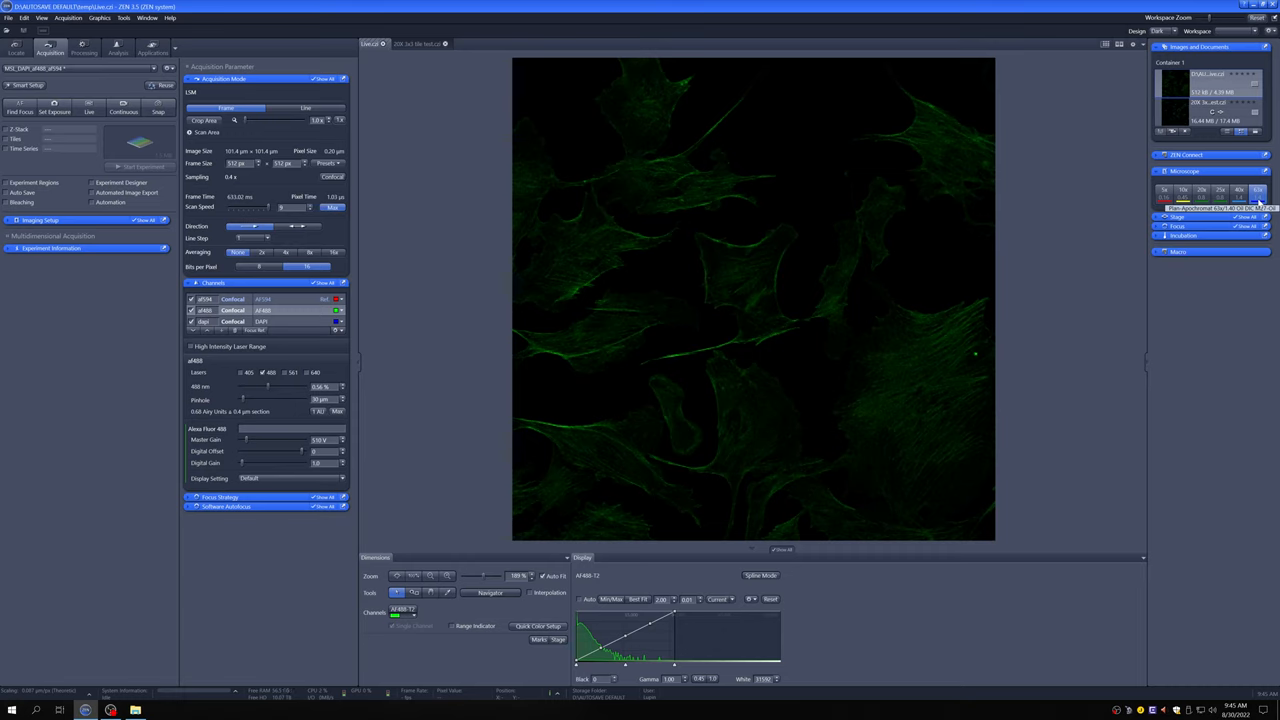
# Collapse the Microscope tool group so only the settings sections remain listed.
pyautogui.click(1258, 192)
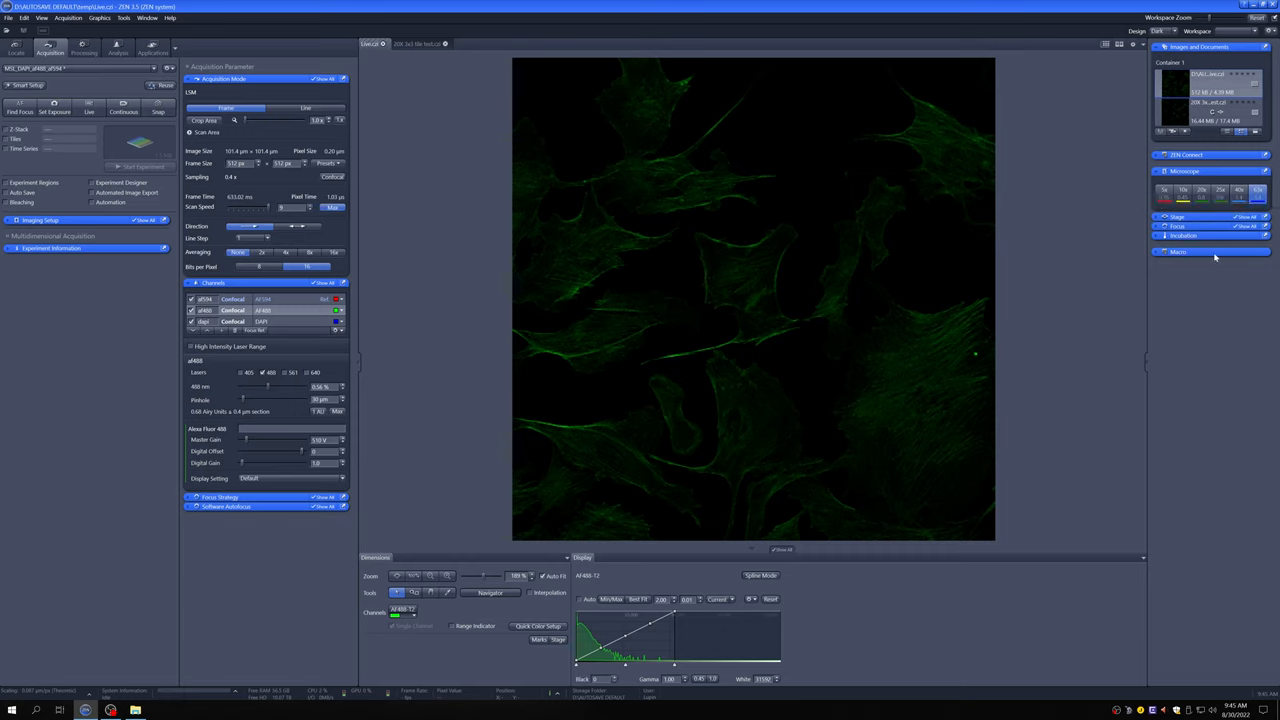
pyautogui.moveTo(1134, 340)
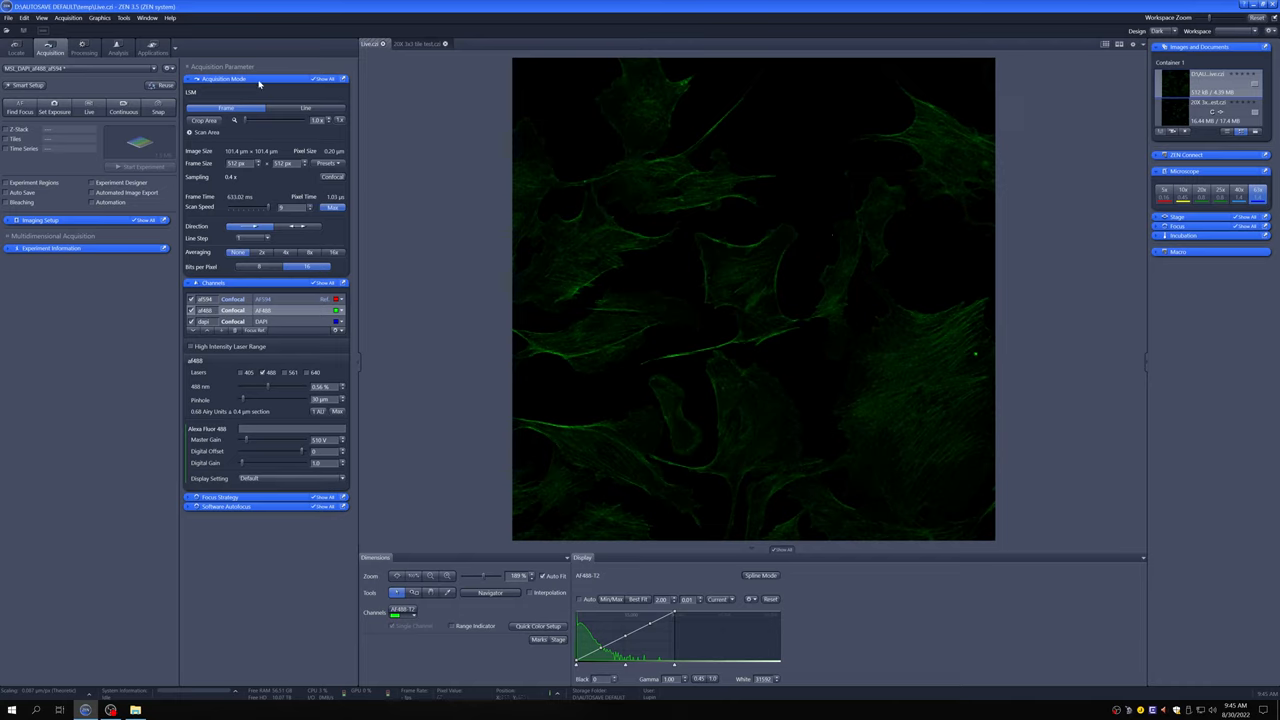
pyautogui.moveTo(226, 280)
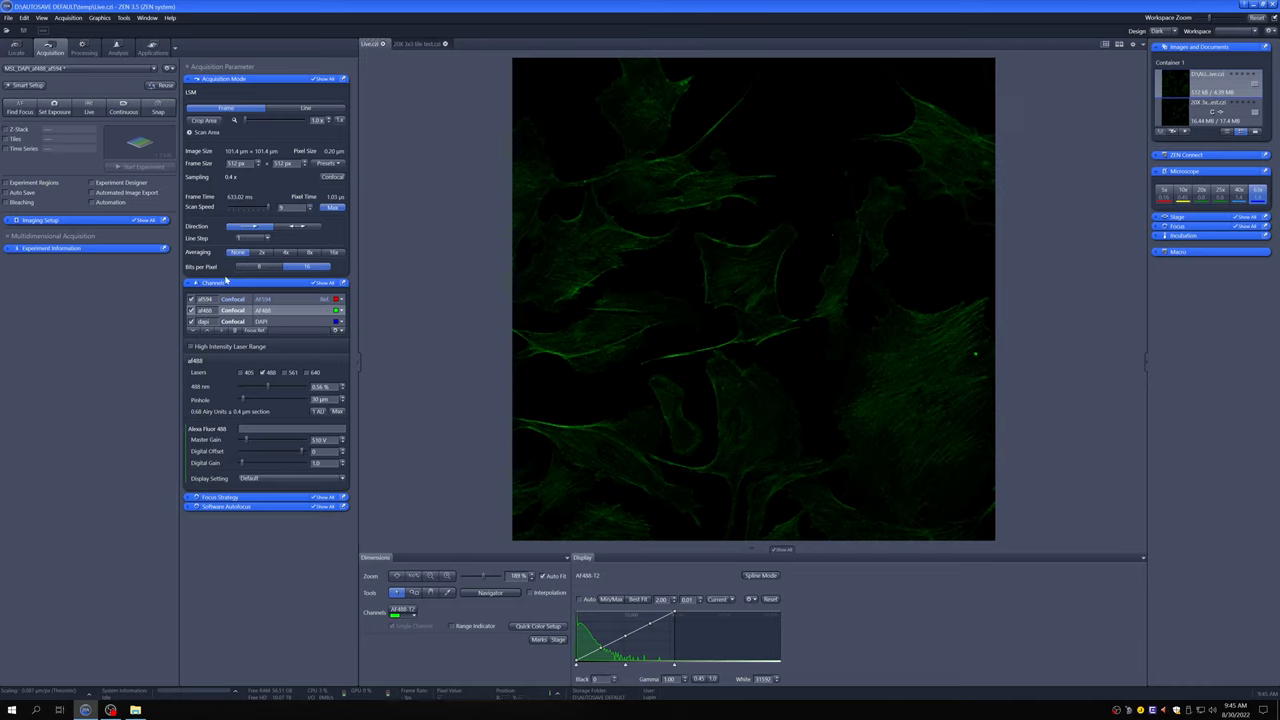